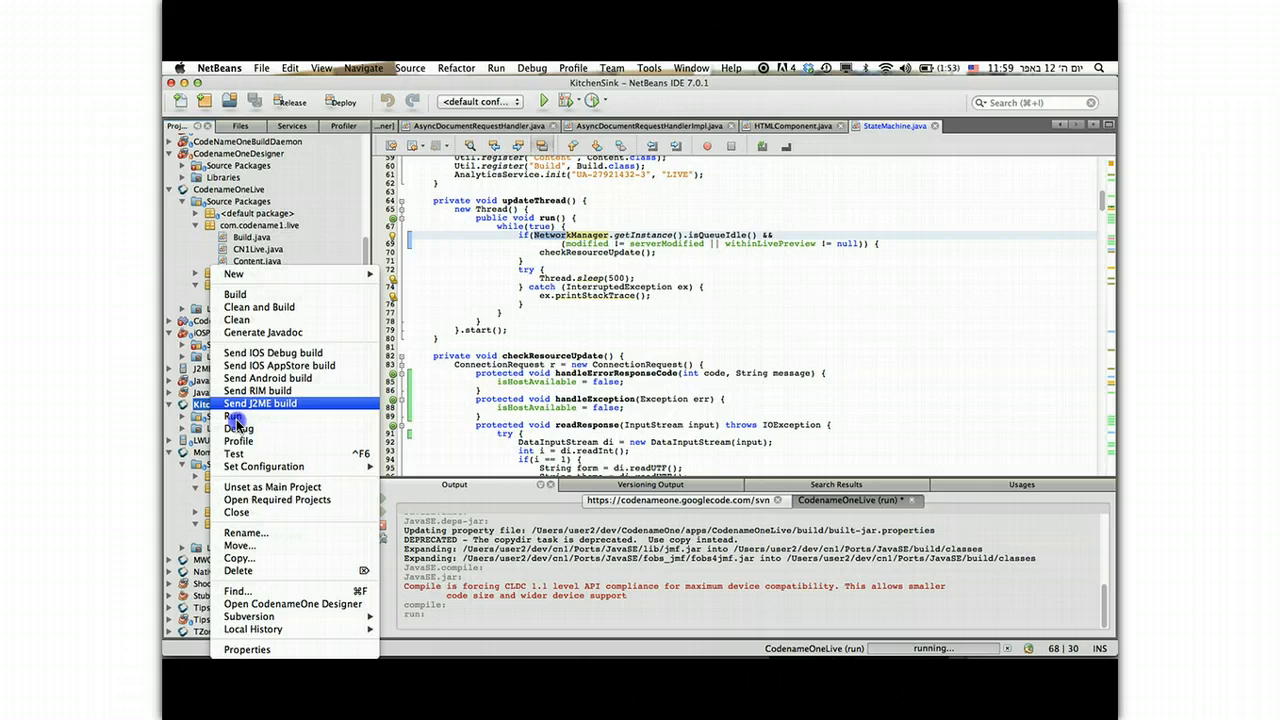
Run the KitchenSink project from the NetBeans Projects pane
click(233, 416)
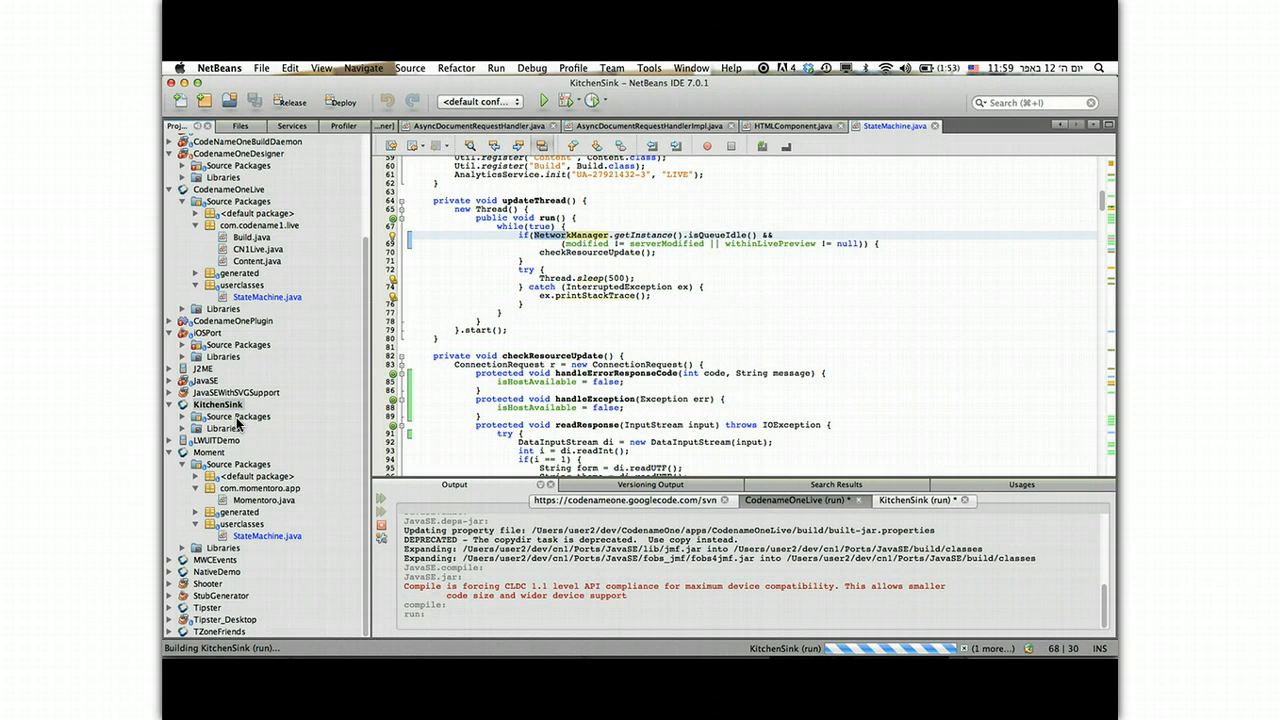
Turn on Simulate > Network Monitor and send the Web Services demo request
click(407, 67)
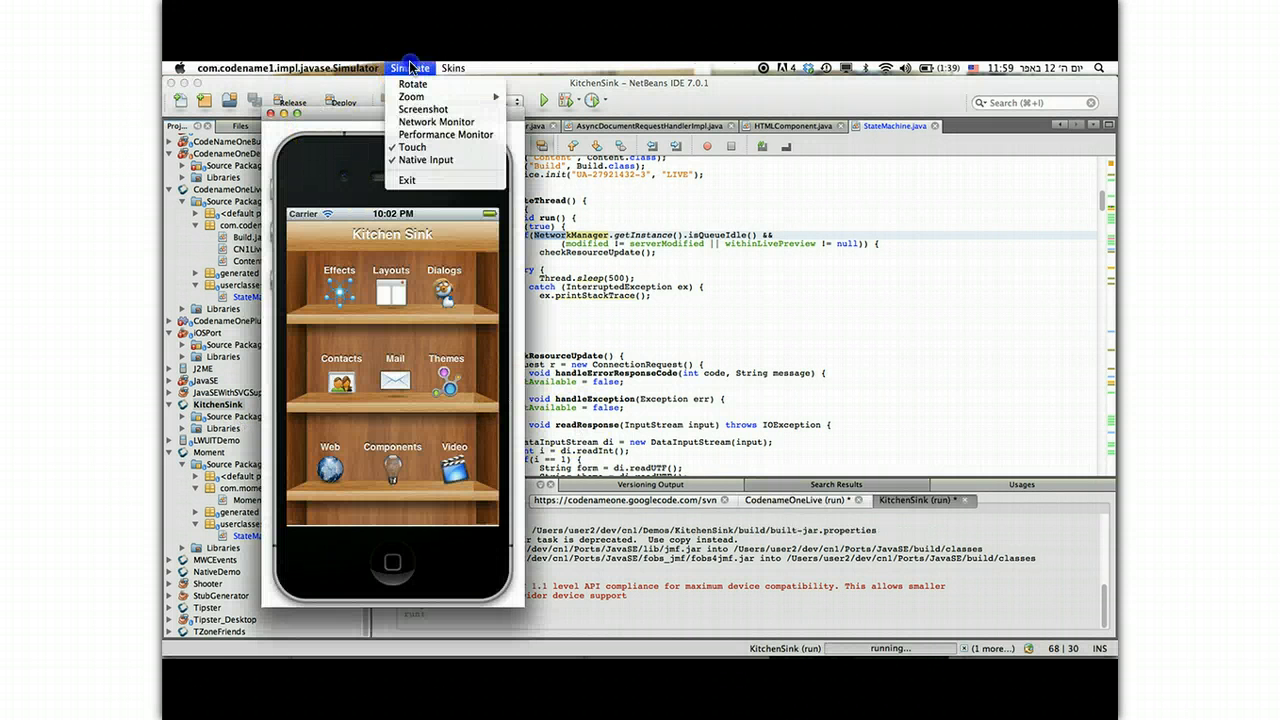
click(435, 121)
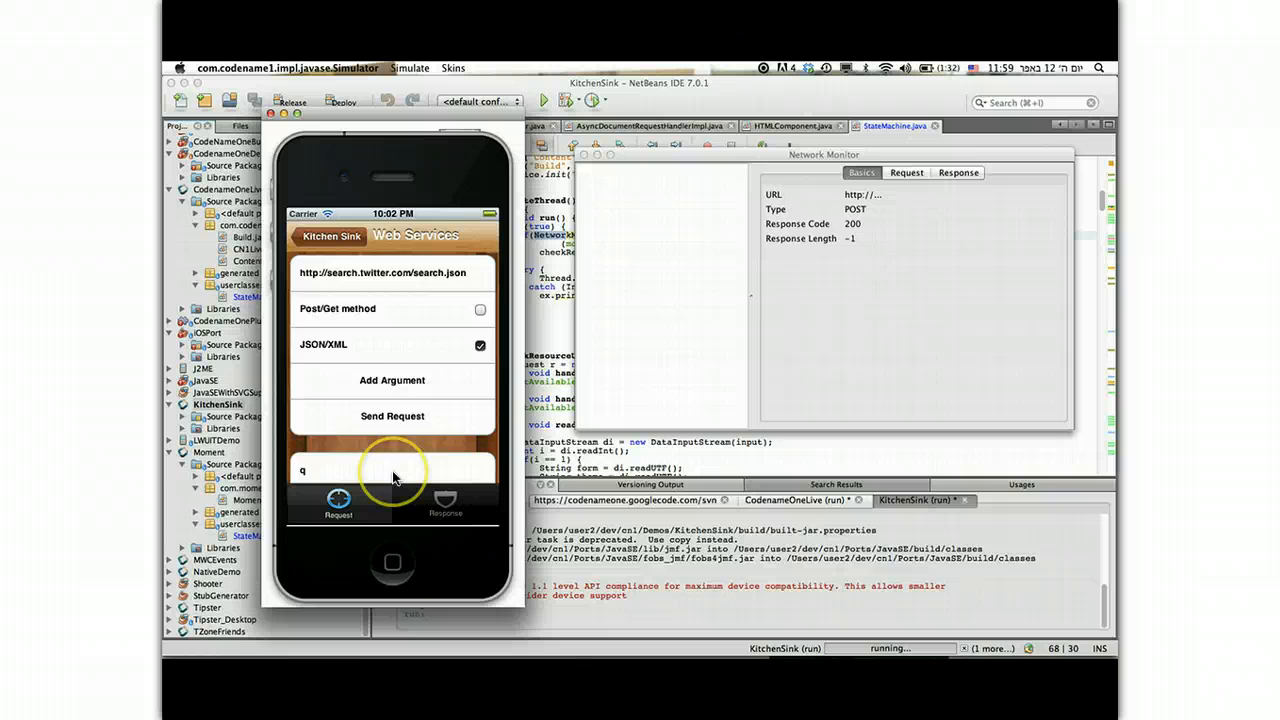
click(392, 416)
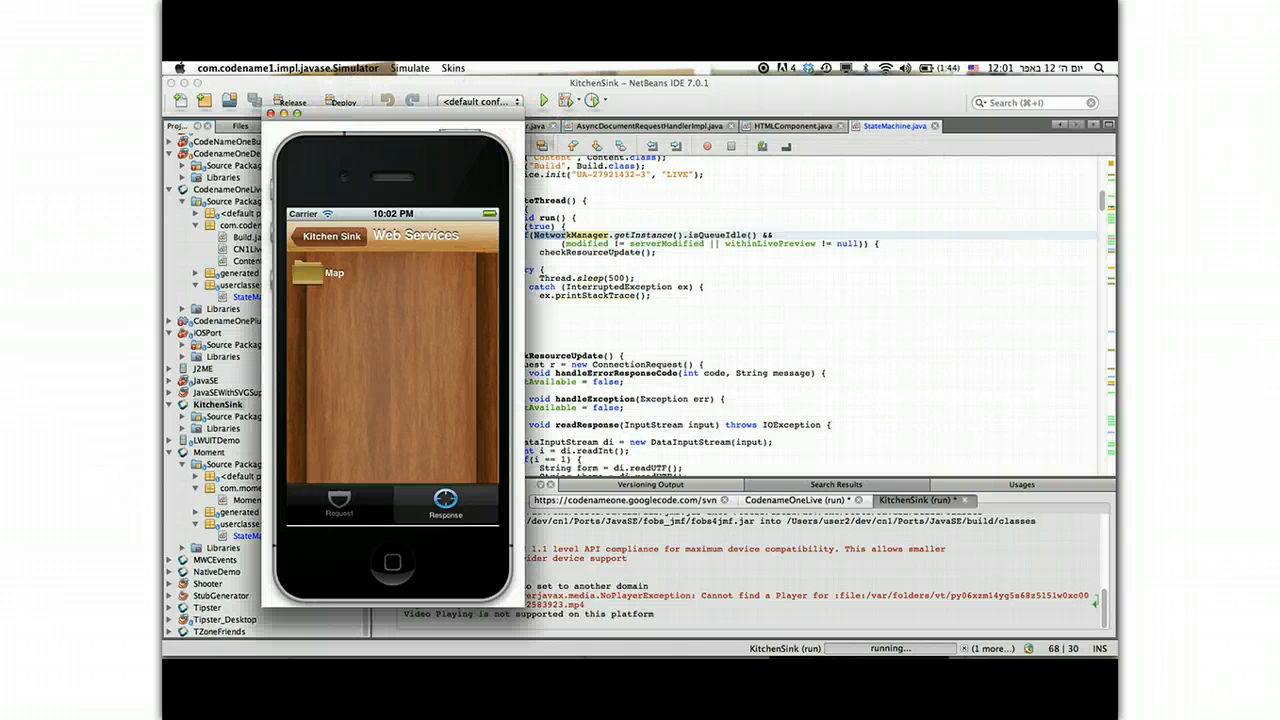
Open Simulate > Performance Monitor, then browse KitchenSink demos including Effects
click(409, 68)
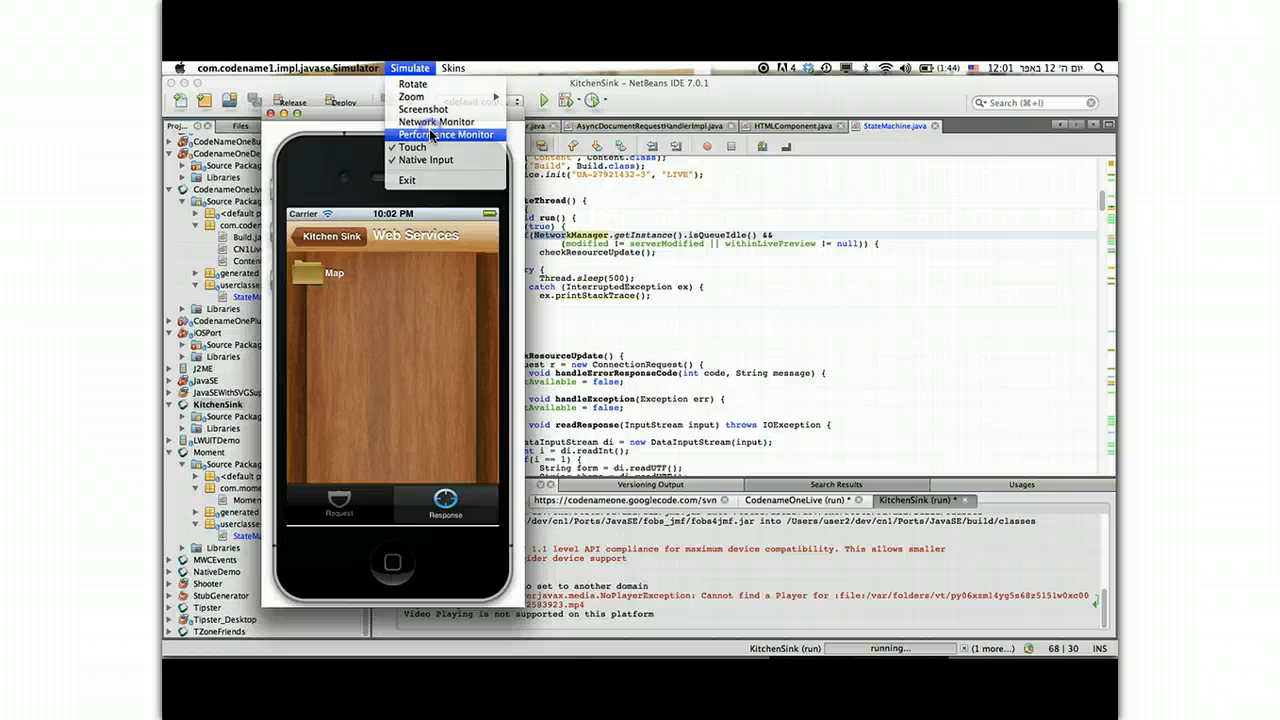
click(447, 134)
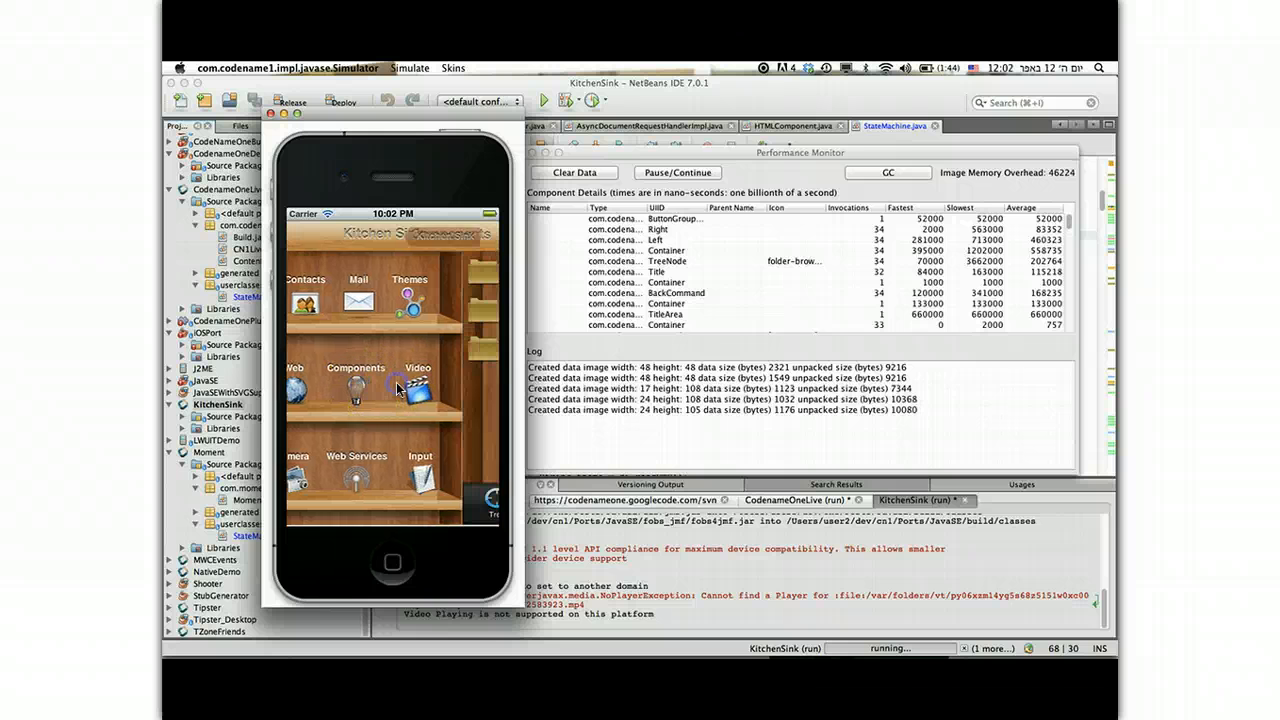
click(355, 385)
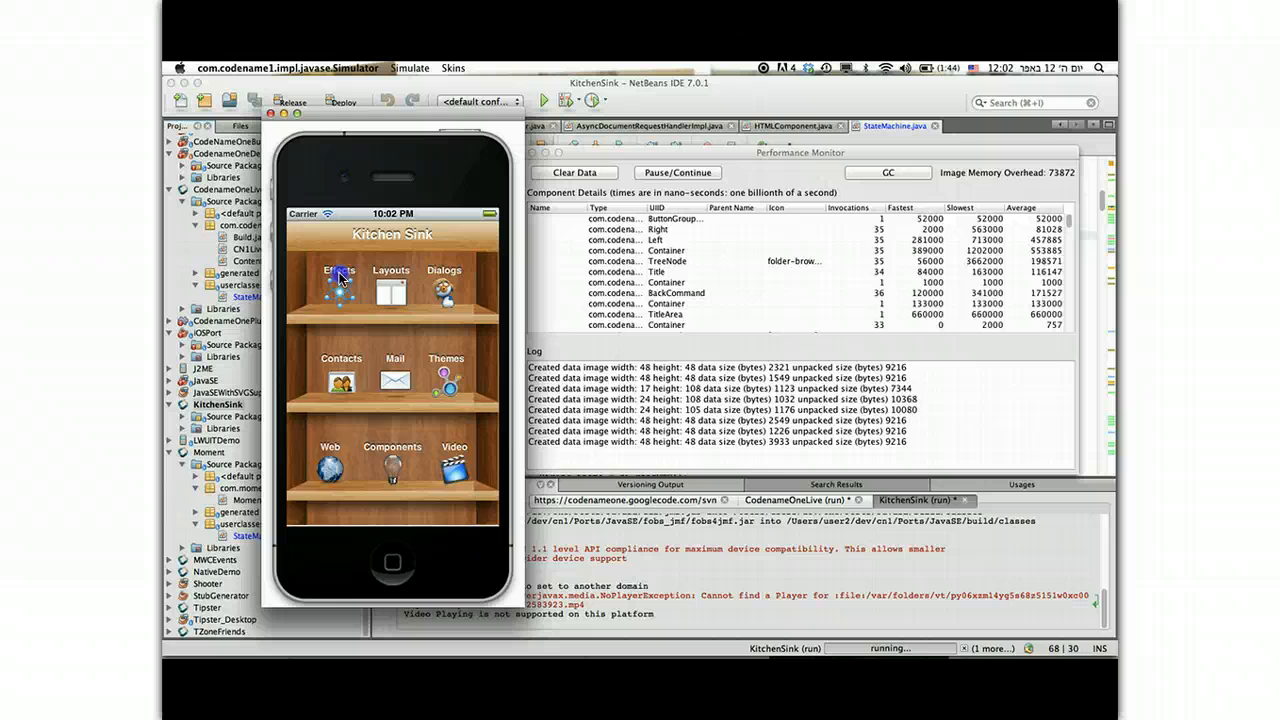
click(340, 280)
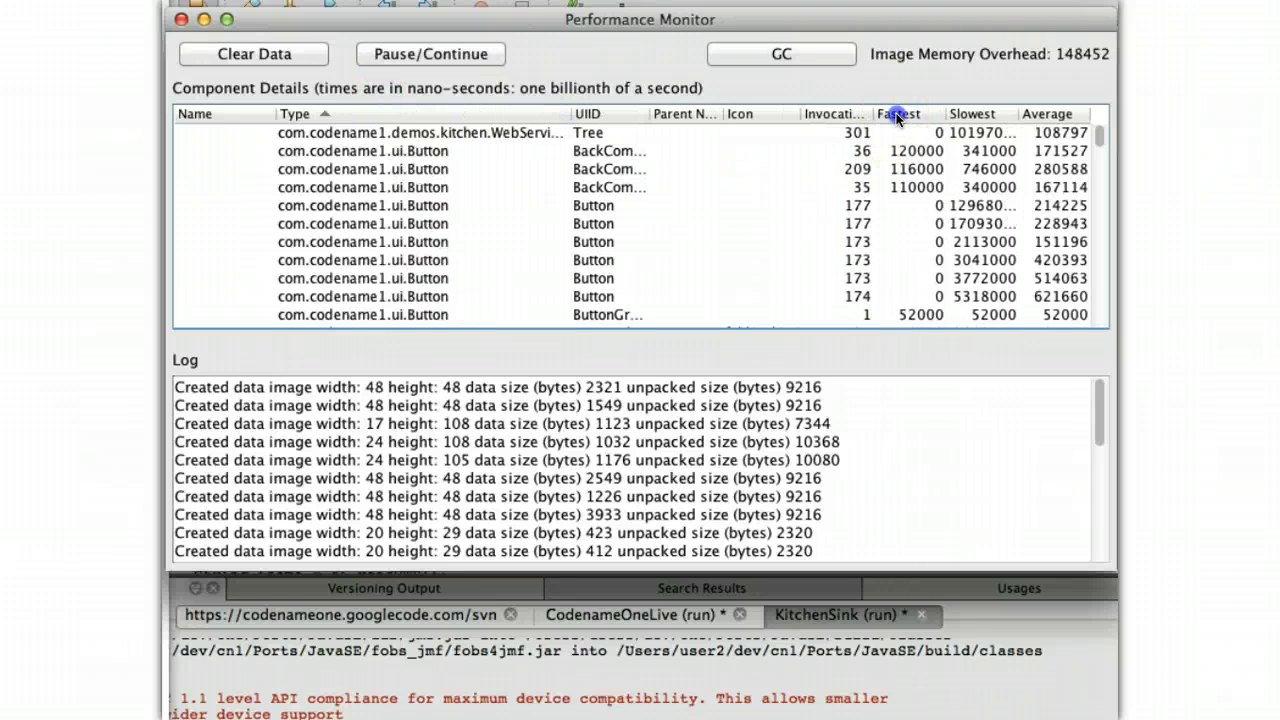
Sort the component timings table by Invocations, most-invoked first, after trying Fastest
click(897, 113)
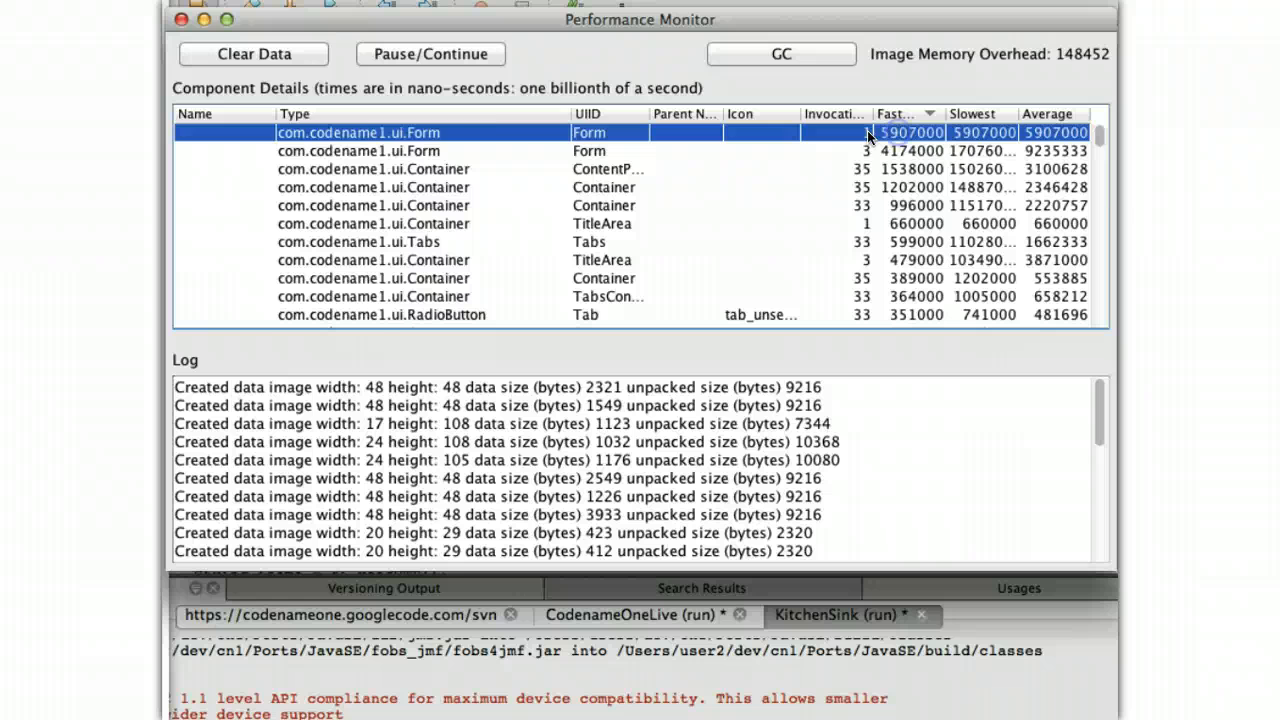
click(357, 150)
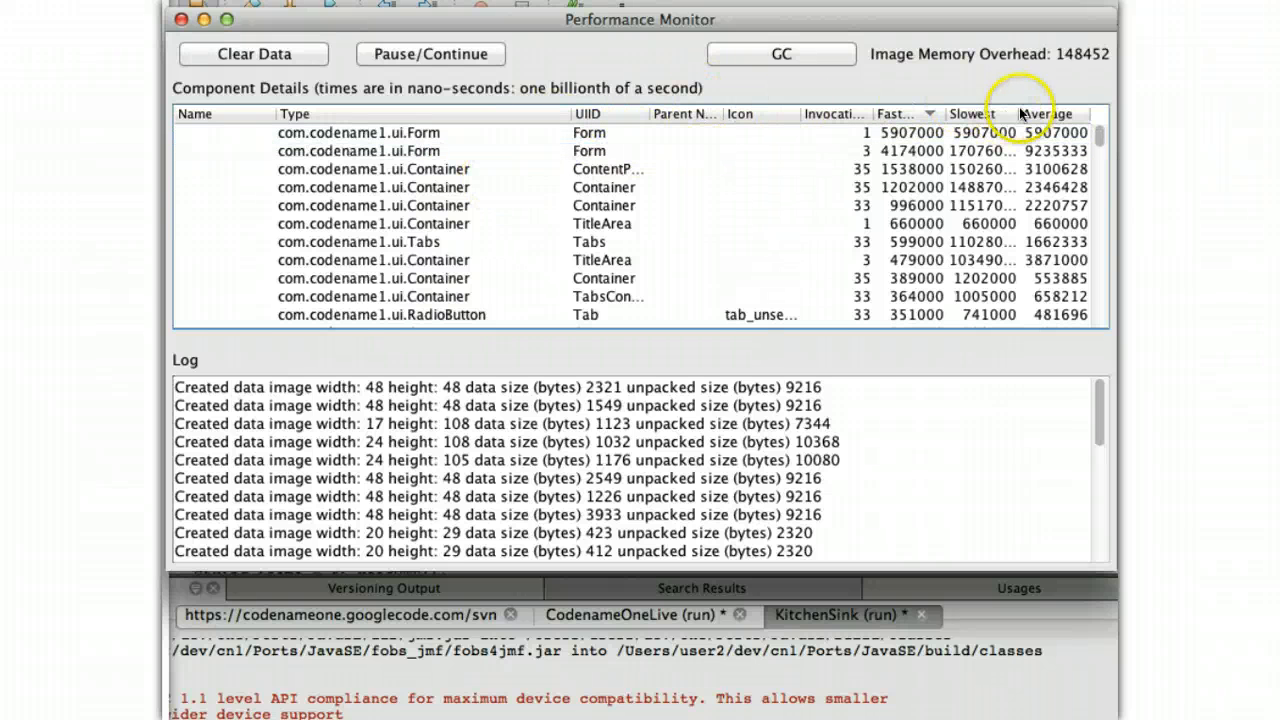
click(820, 113)
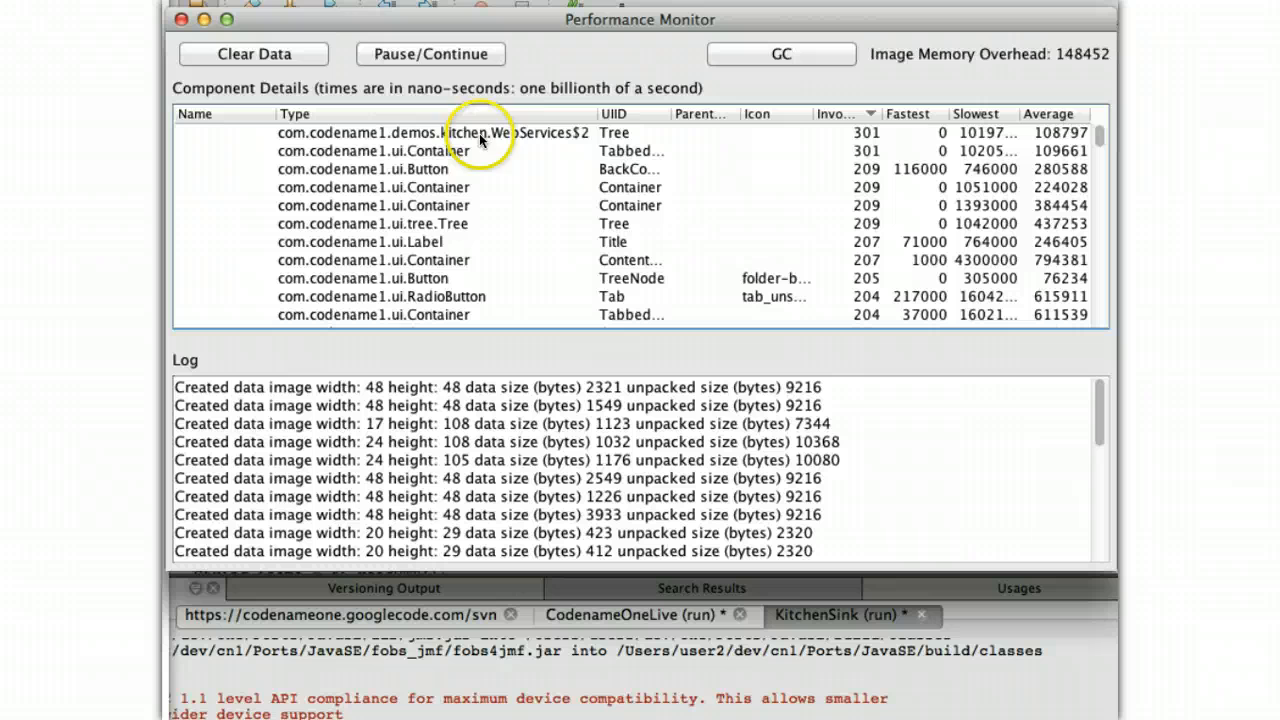
mouse_move(942, 54)
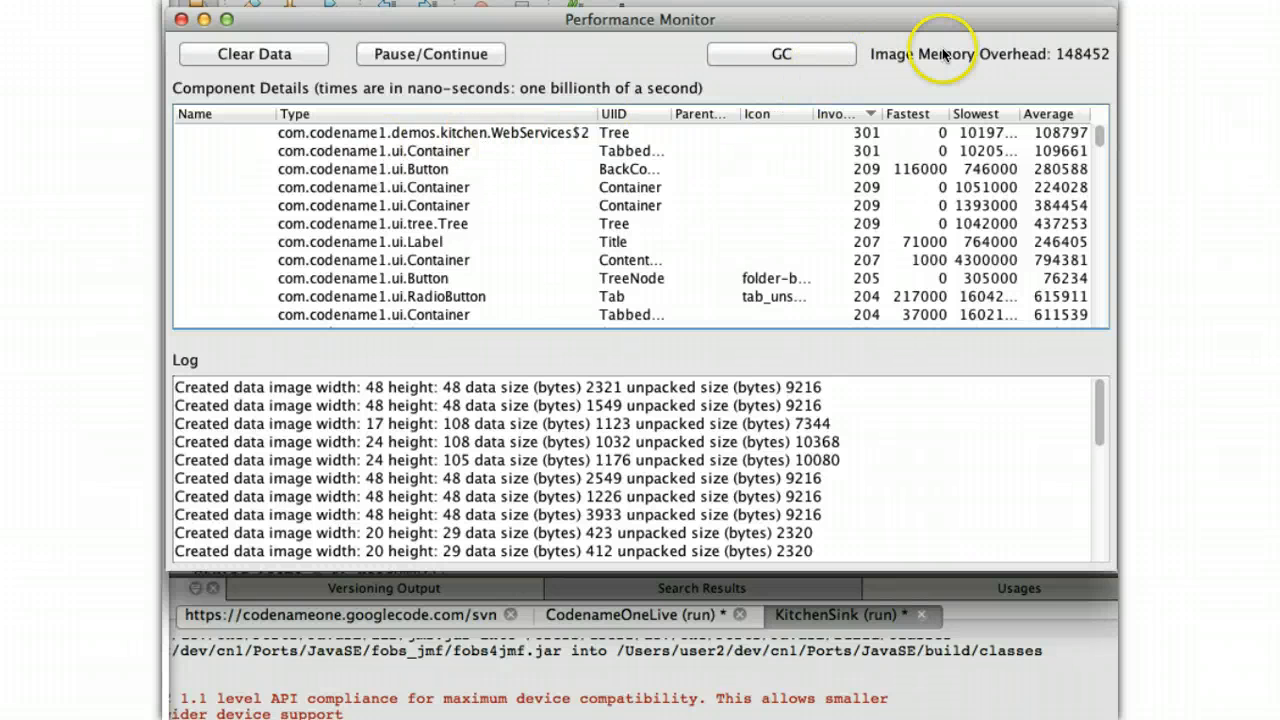
mouse_move(820, 440)
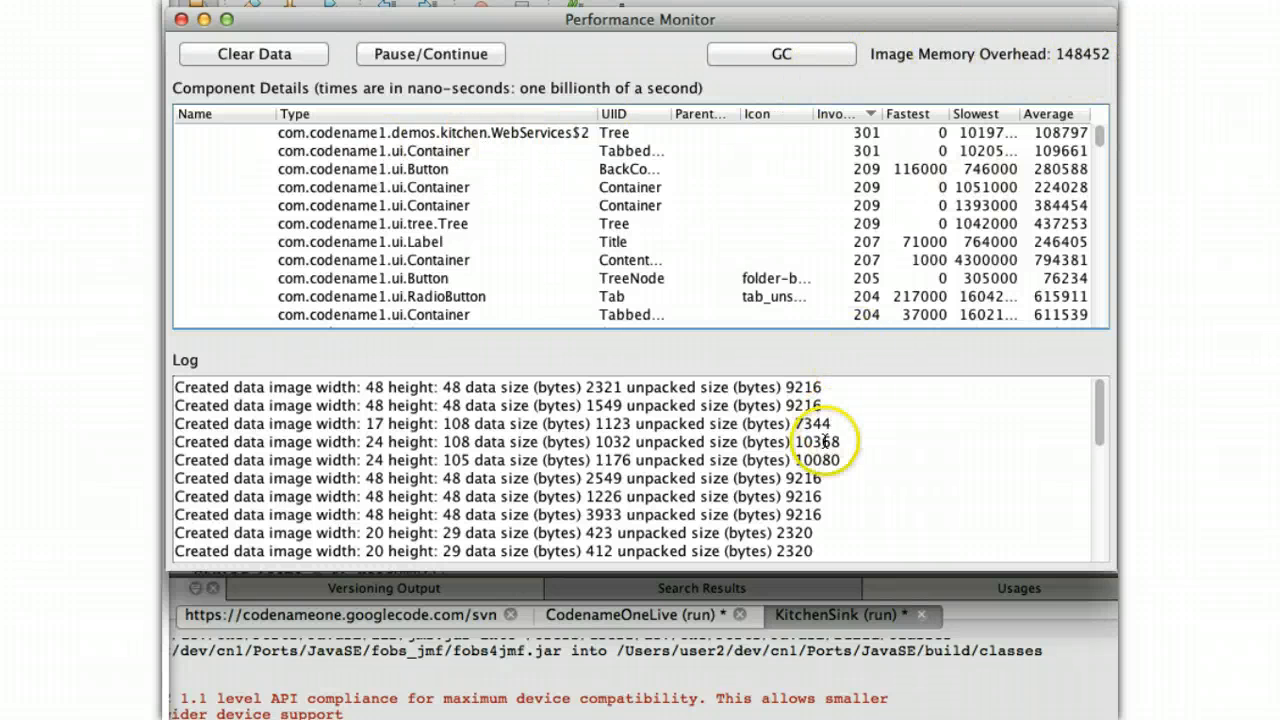
Scroll the Log pane down and sort timings by Slowest, worst first
scroll(down, 3)
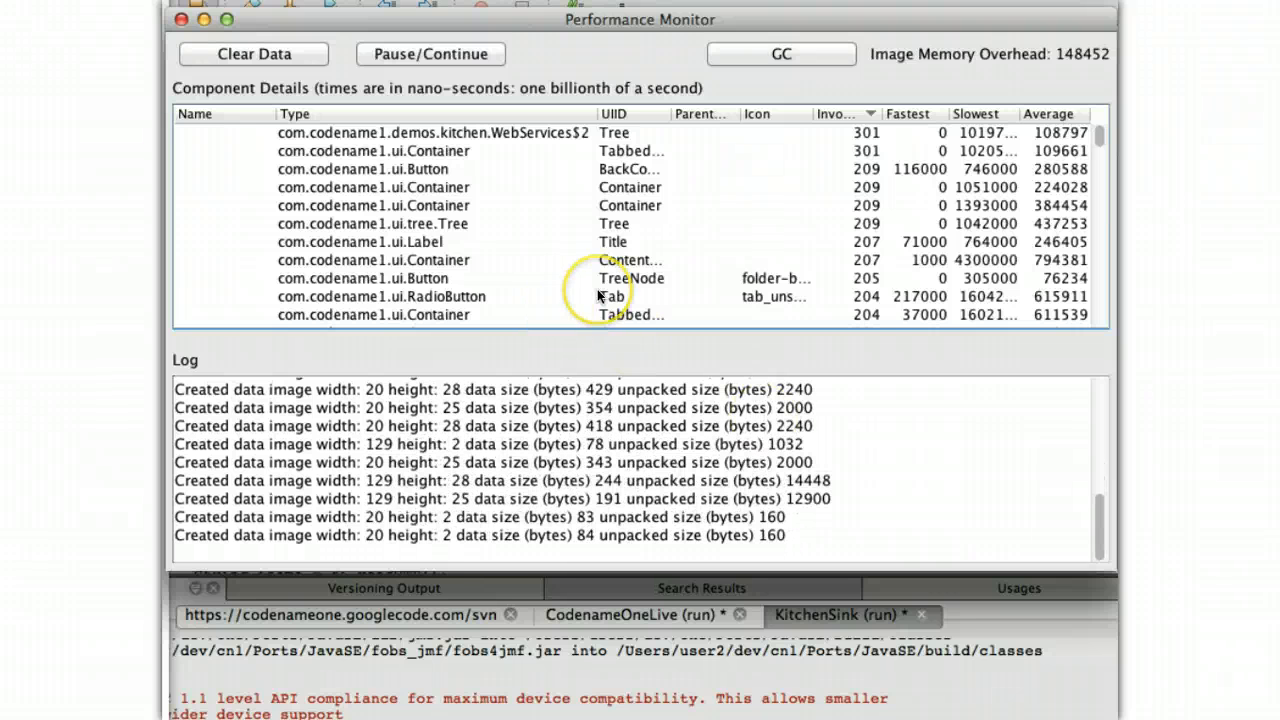
mouse_move(350, 270)
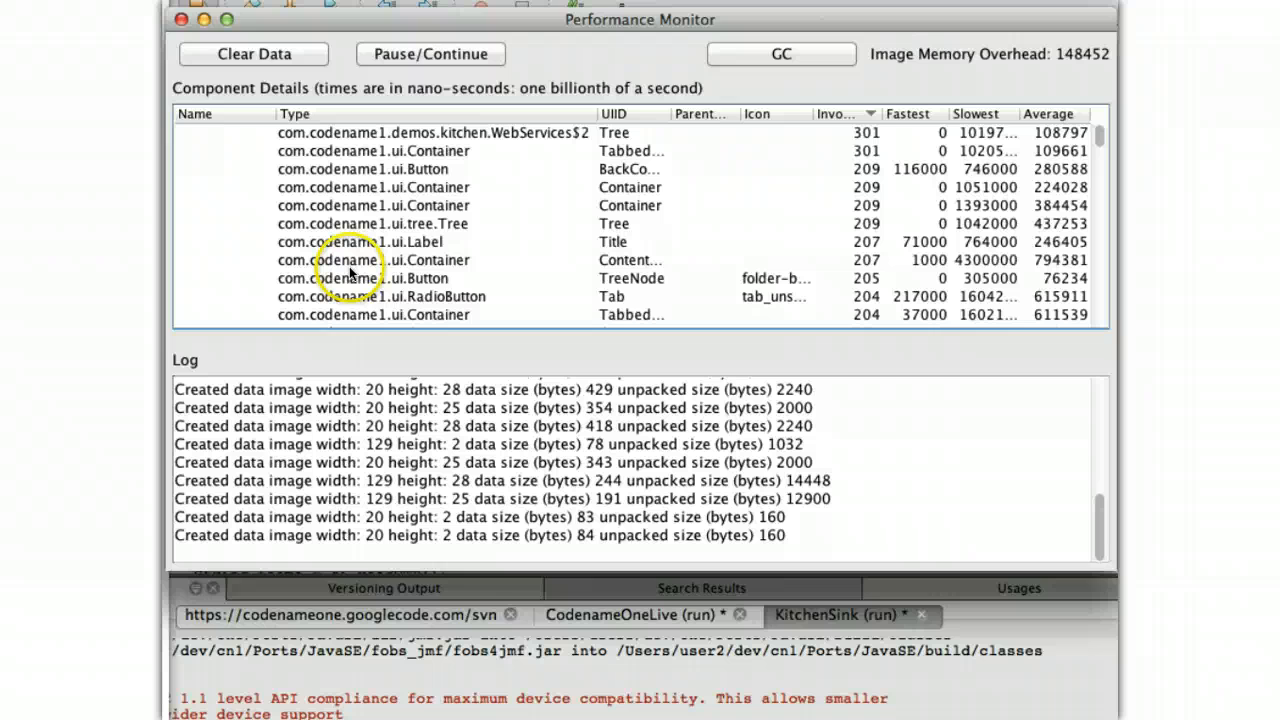
mouse_move(335, 480)
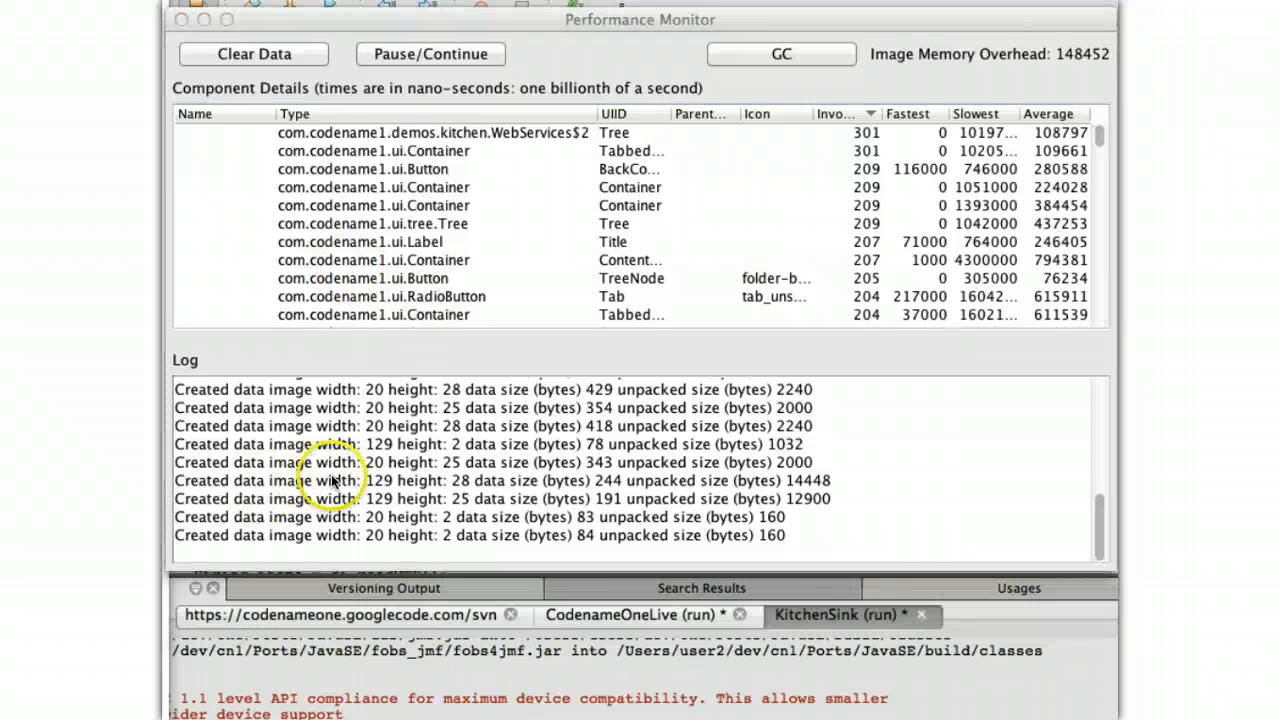
mouse_move(360, 143)
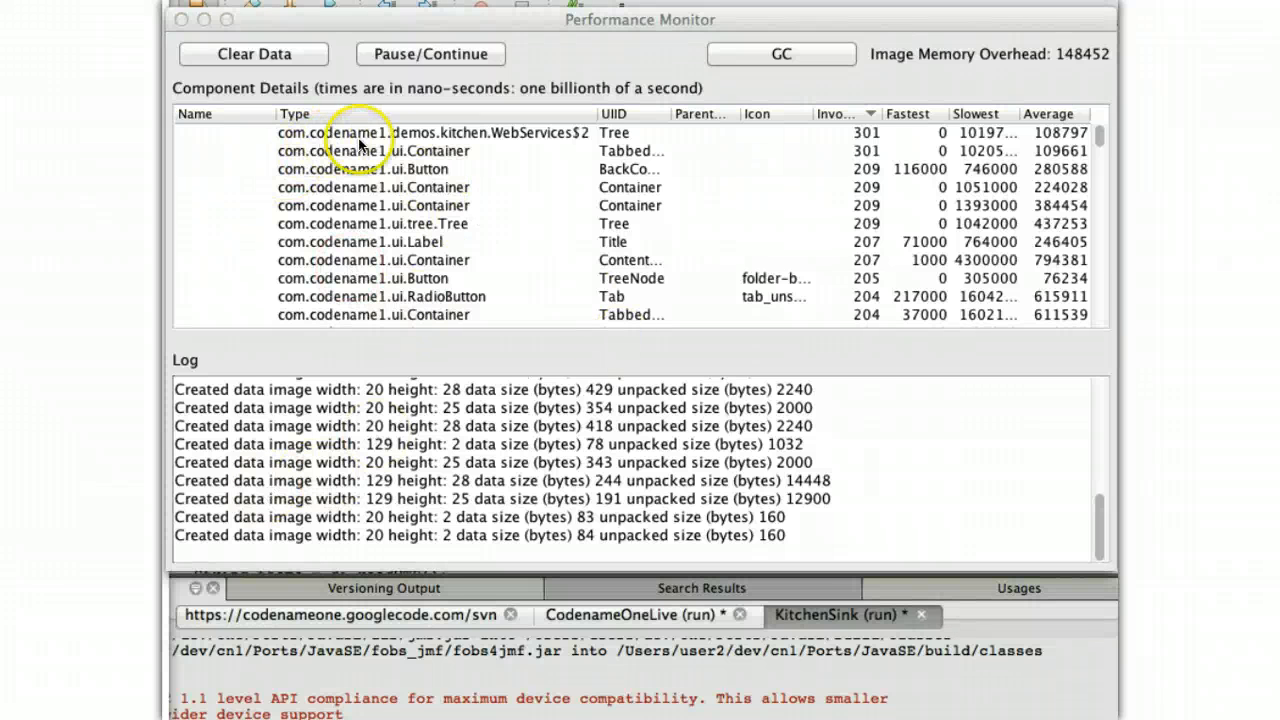
mouse_move(495, 147)
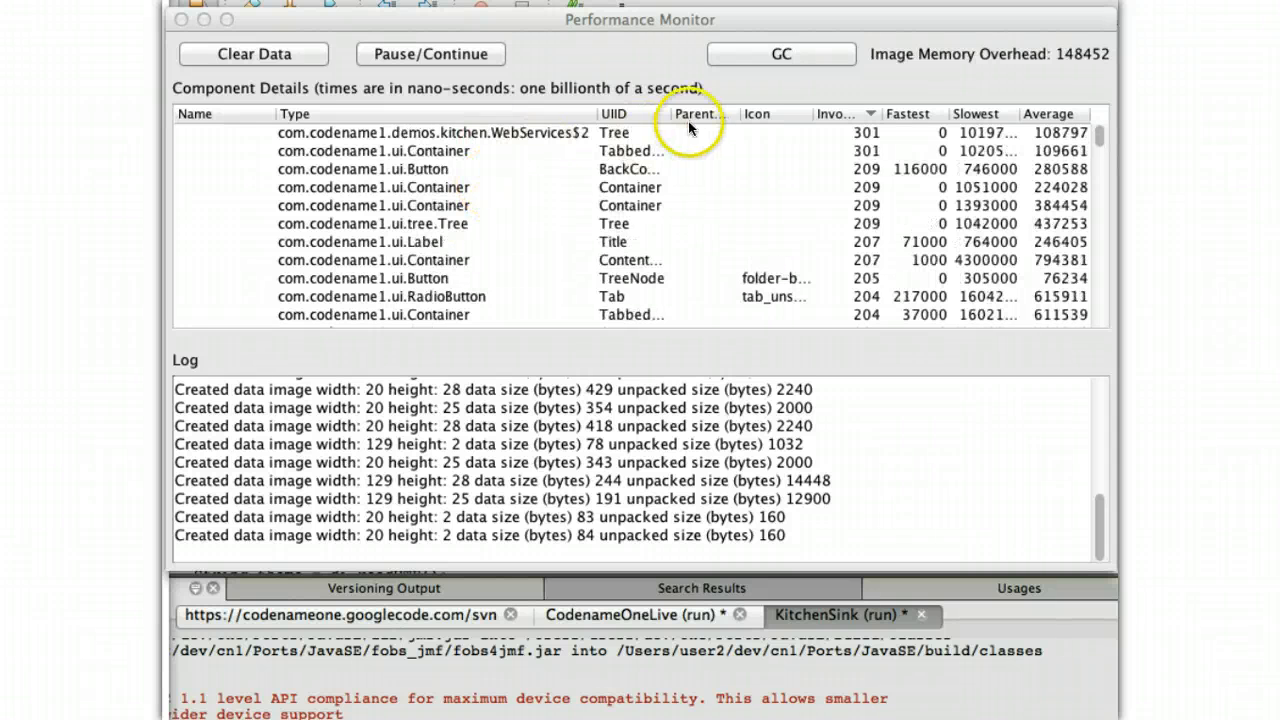
mouse_move(981, 113)
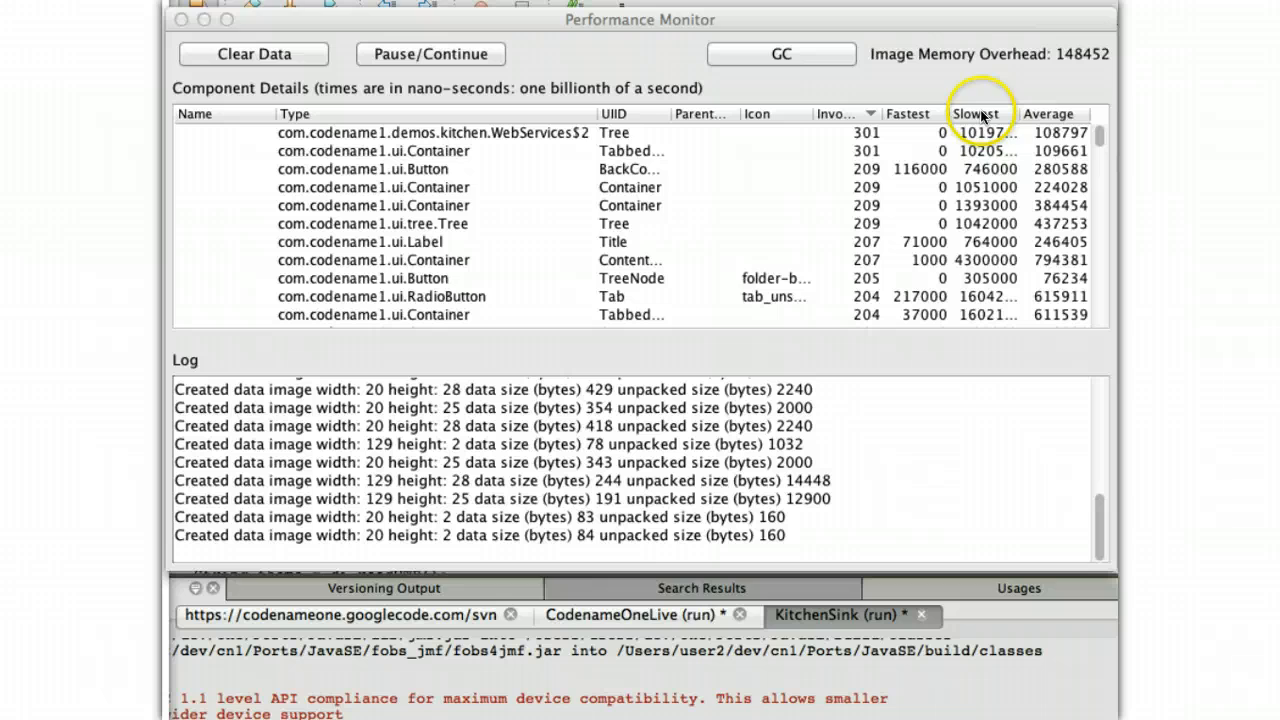
click(976, 113)
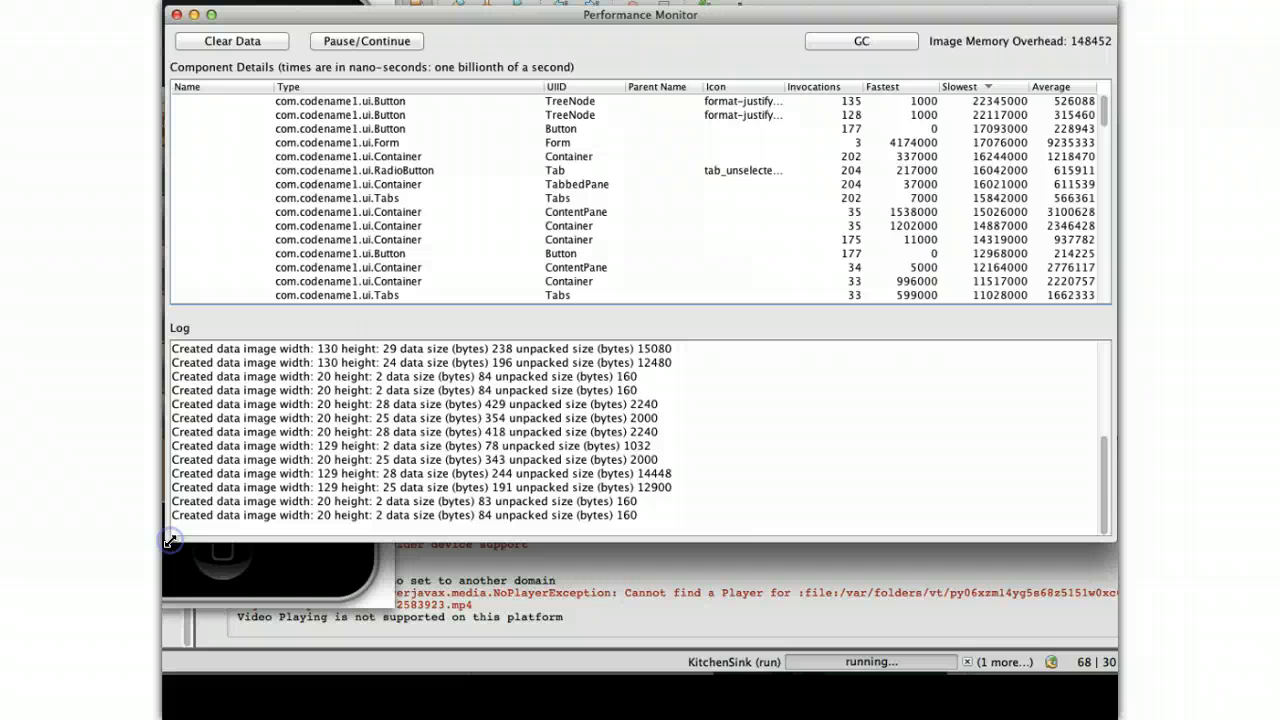
mouse_move(470, 305)
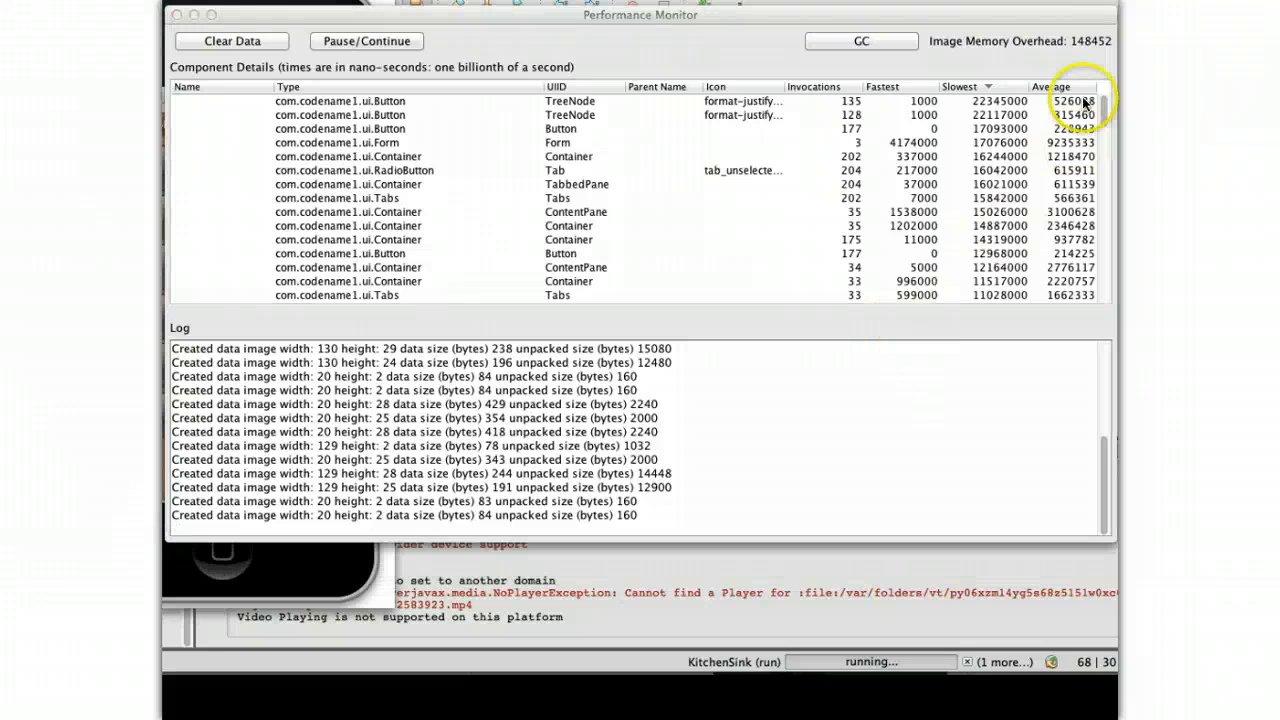
mouse_move(1012, 58)
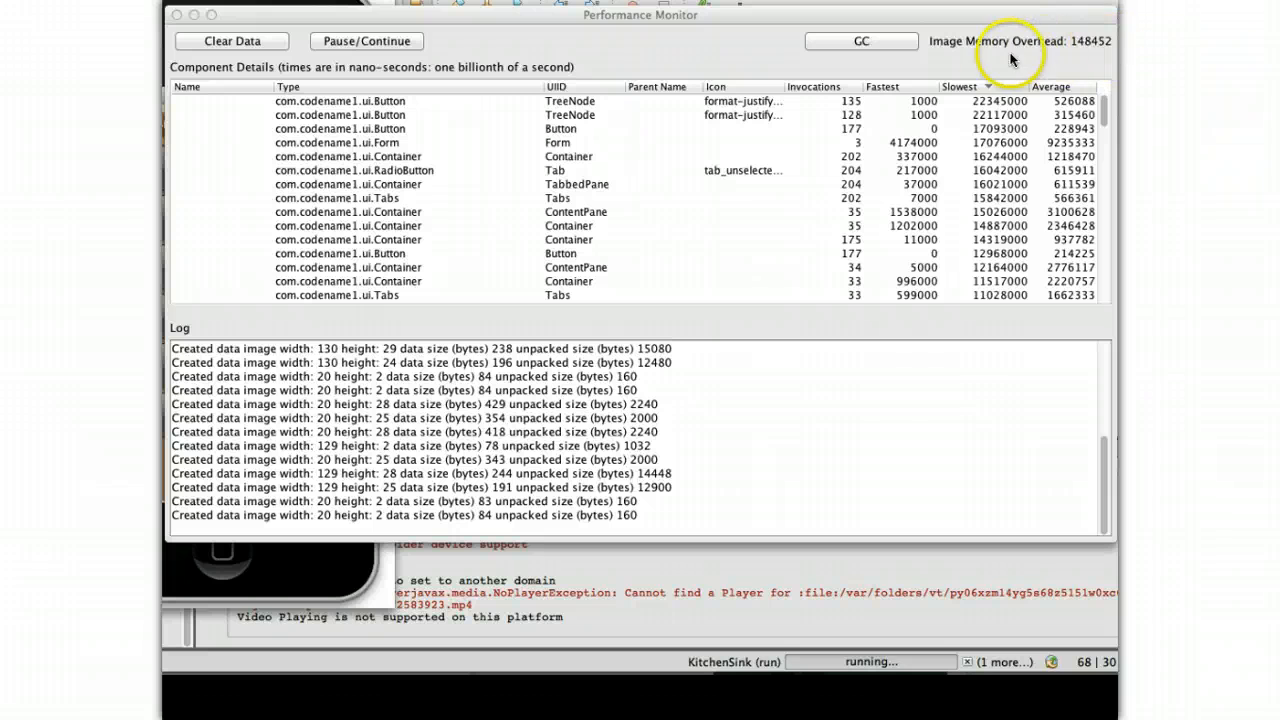
mouse_move(1020, 62)
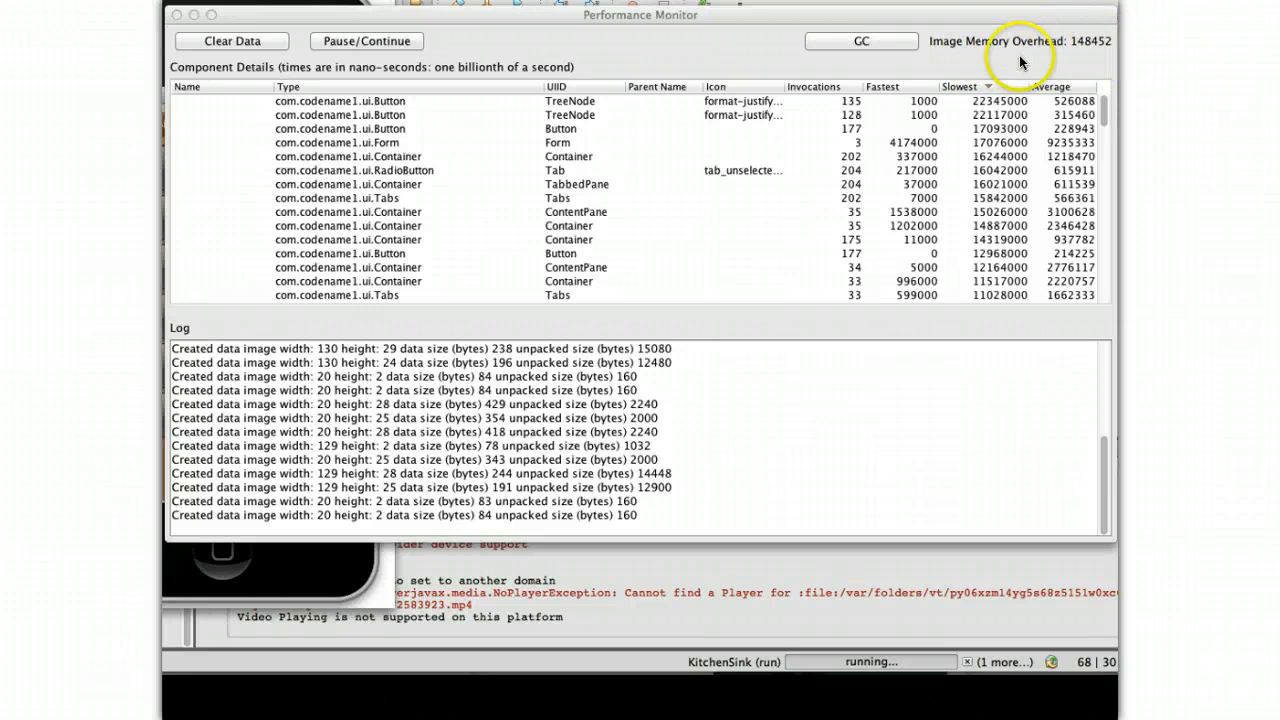
mouse_move(715, 368)
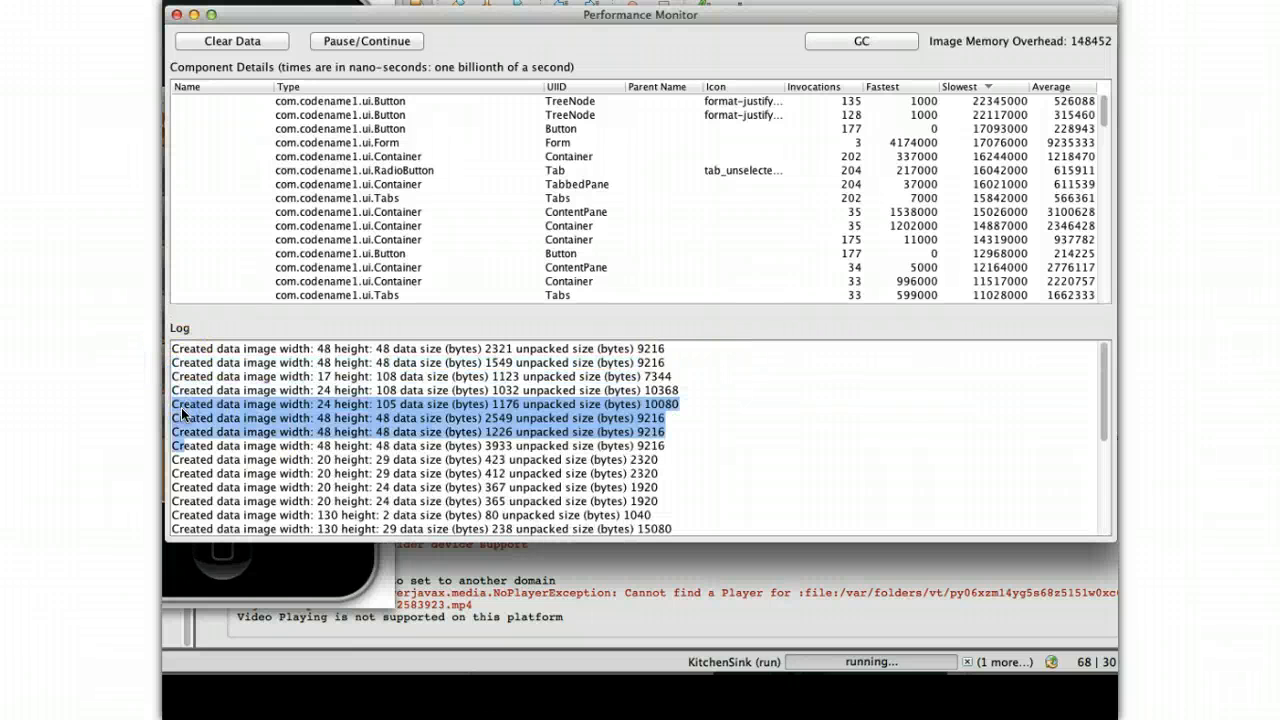
scroll(down, 3)
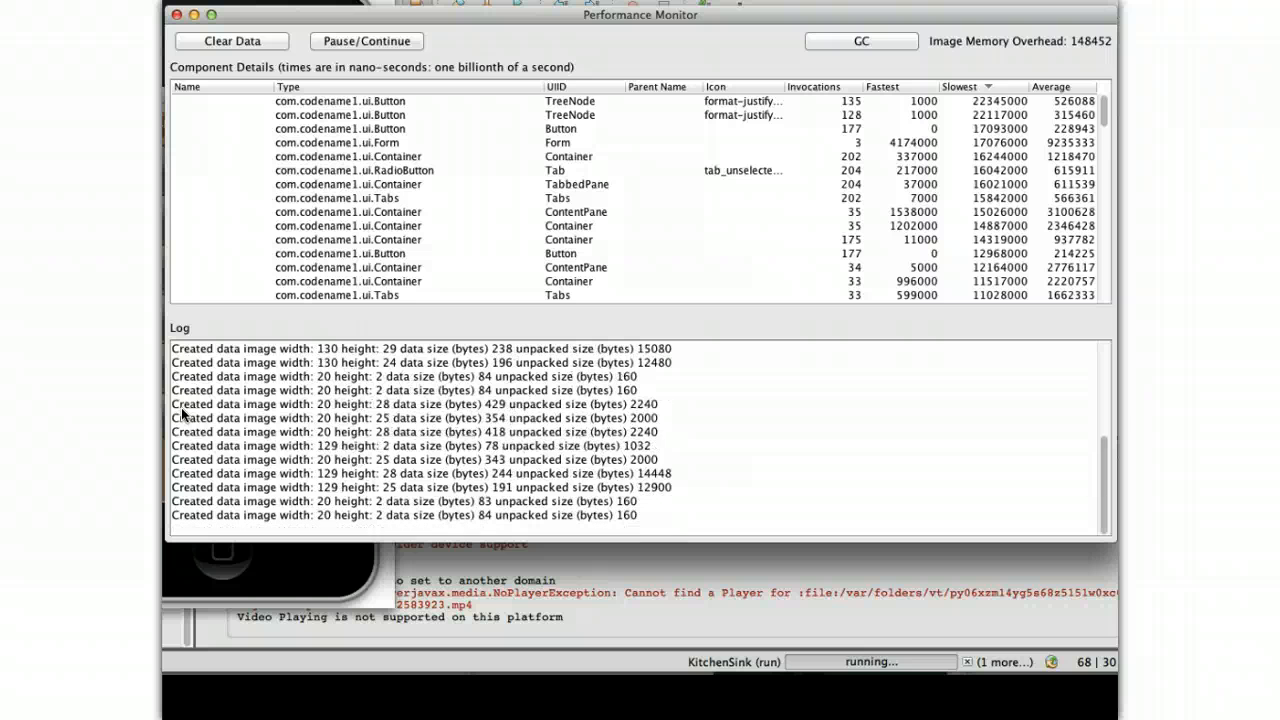